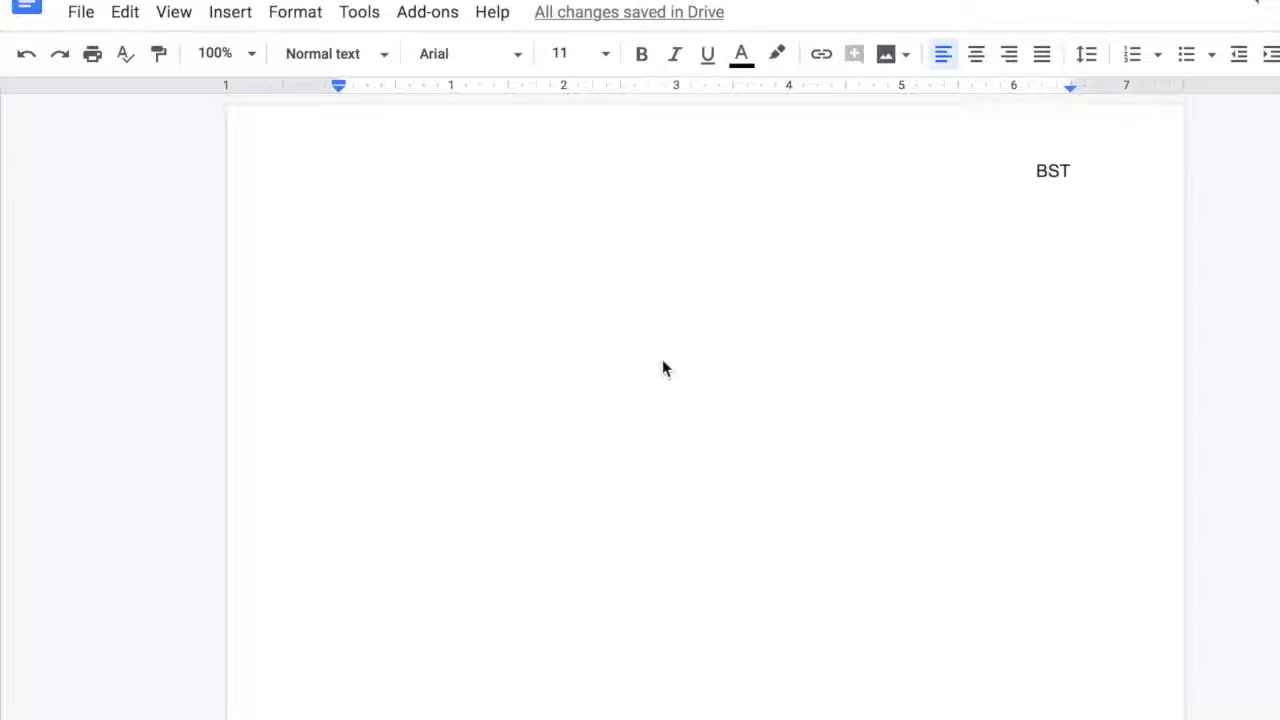
mouse_move(240, 12)
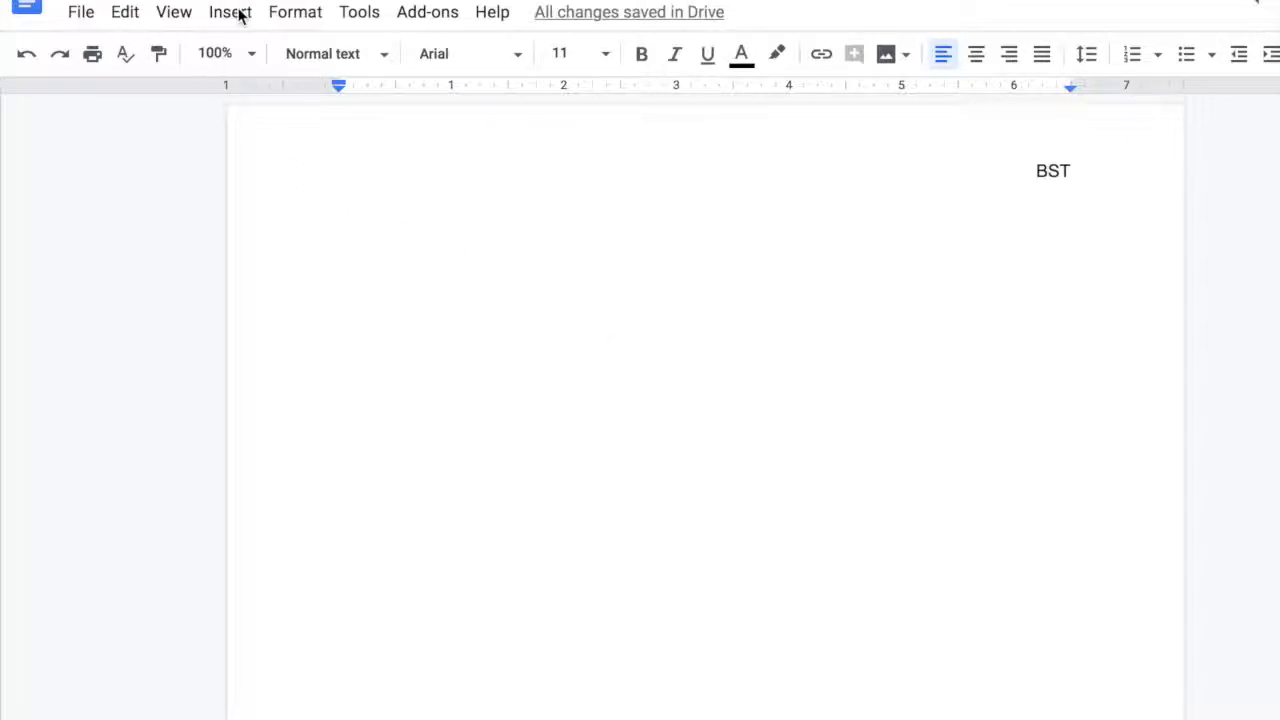
Bring up the Insert menu's Header & page number choices.
click(230, 12)
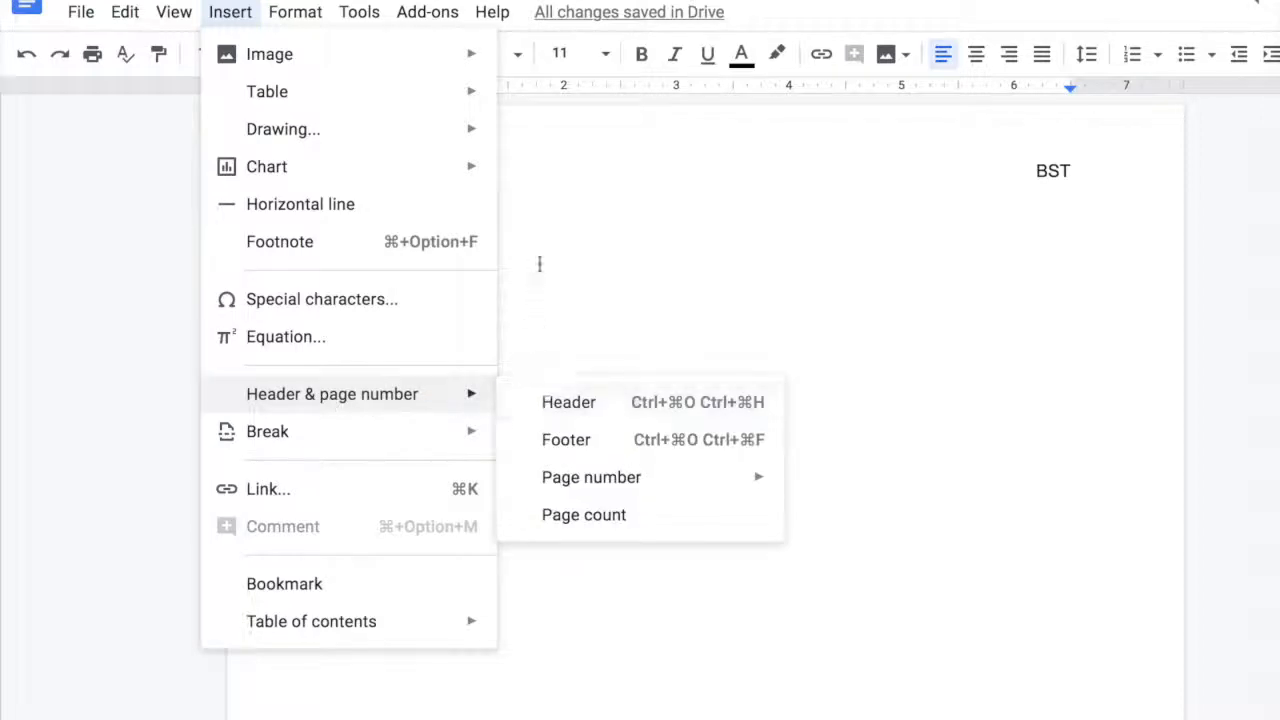
Fill the first-page header with Name, Class, Teacher and Date on separate lines.
click(568, 402)
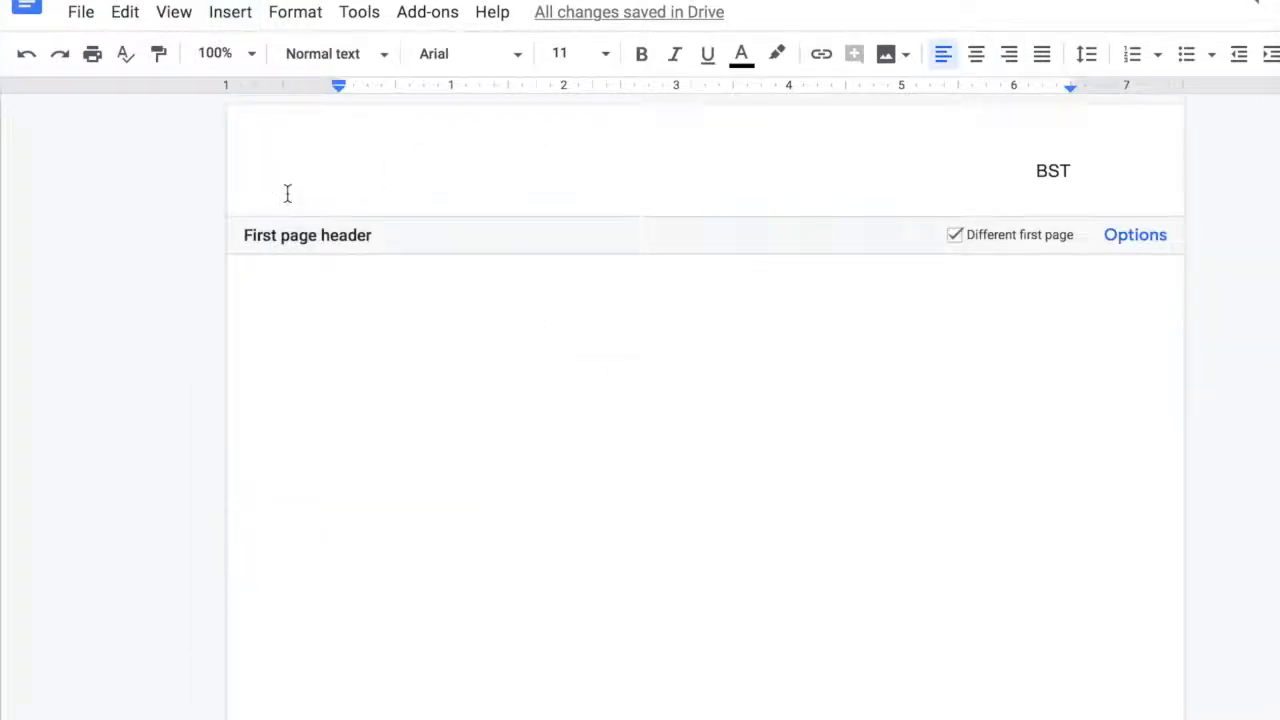
text(Name)
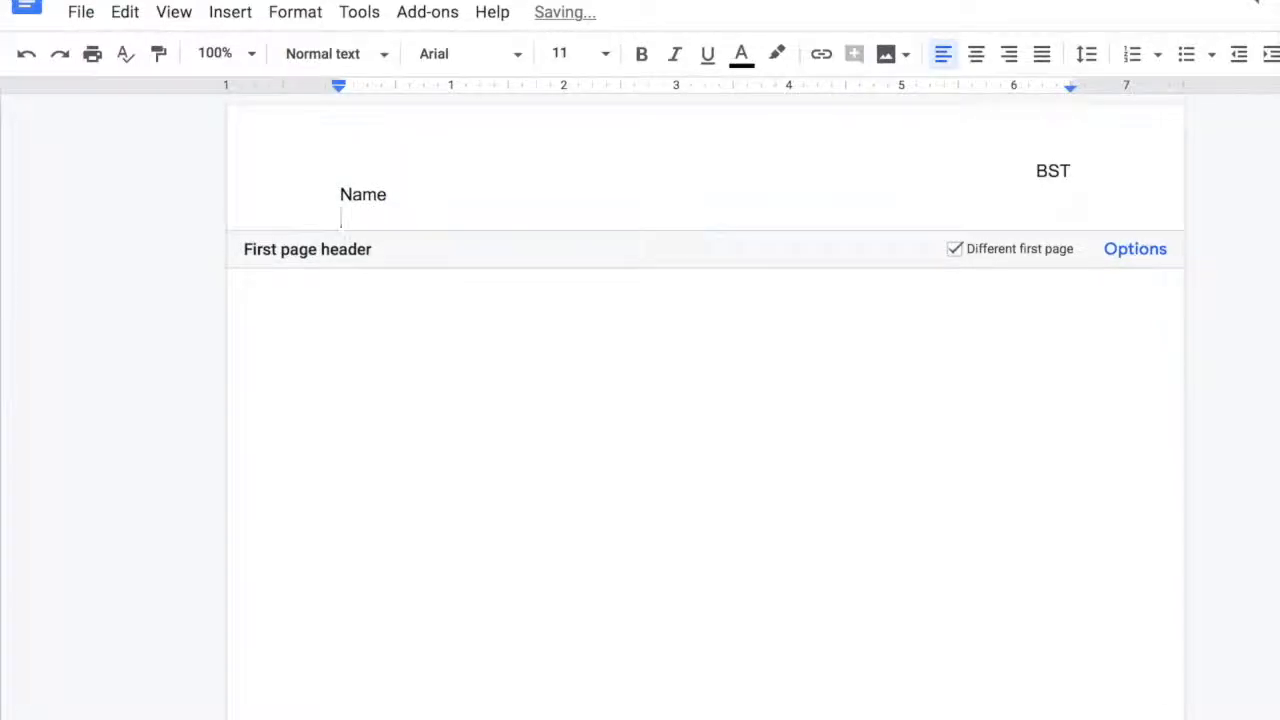
text(Class)
text(Tea)
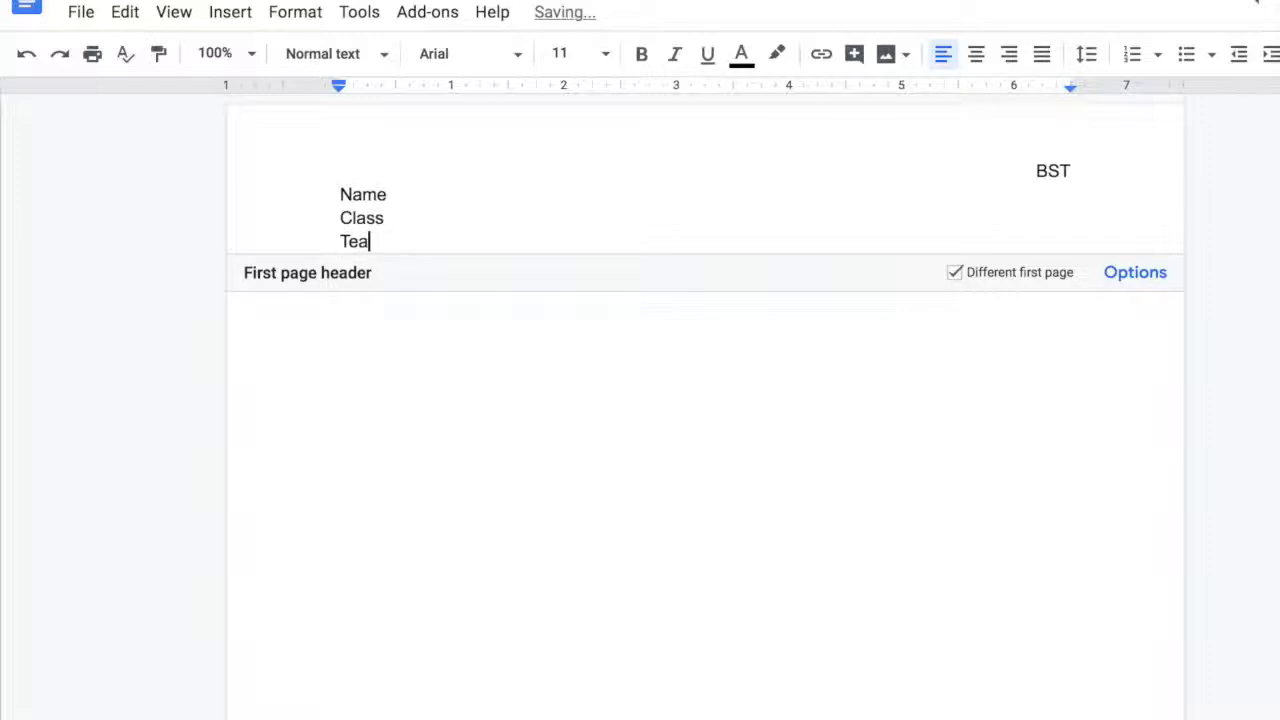
text(cher)
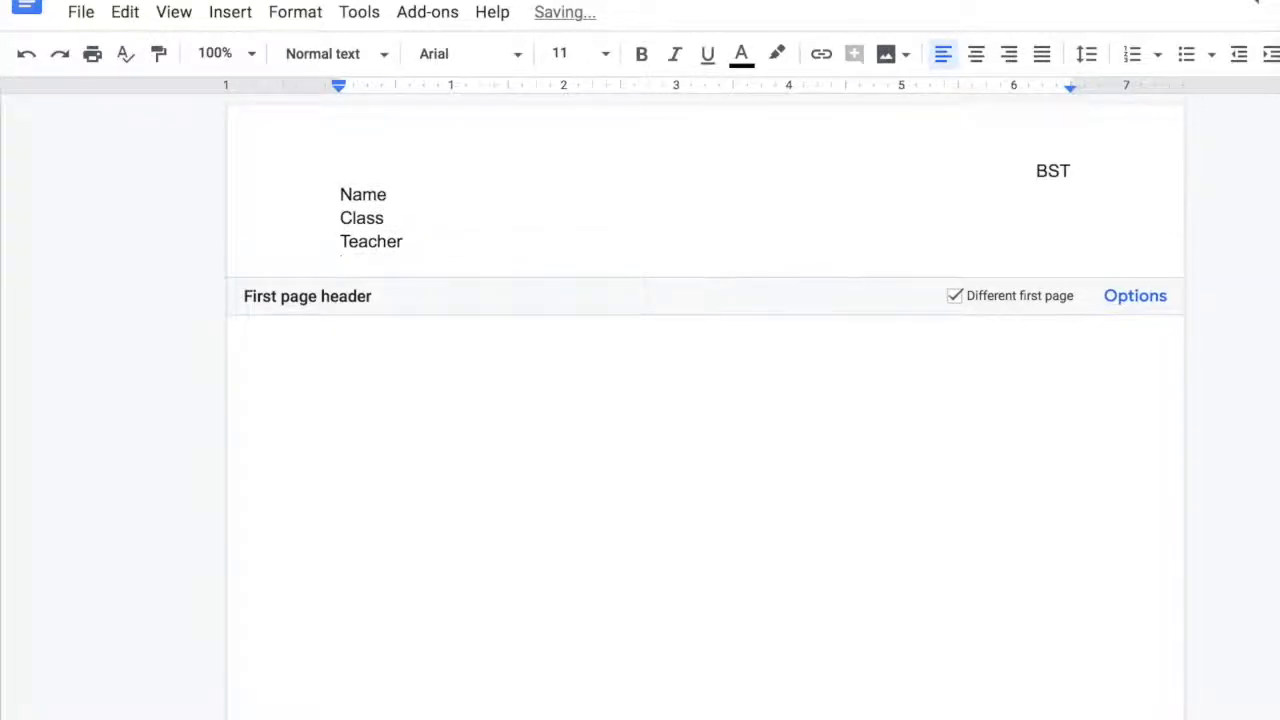
text(Date)
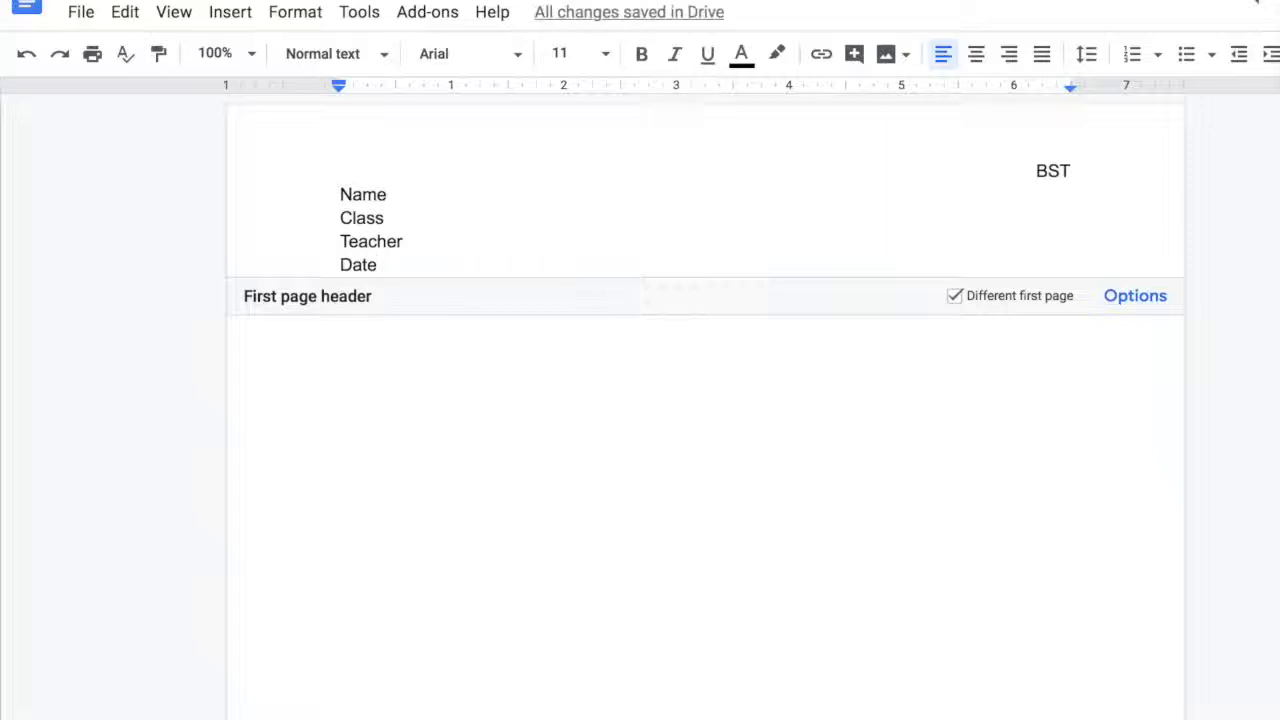
mouse_move(186, 14)
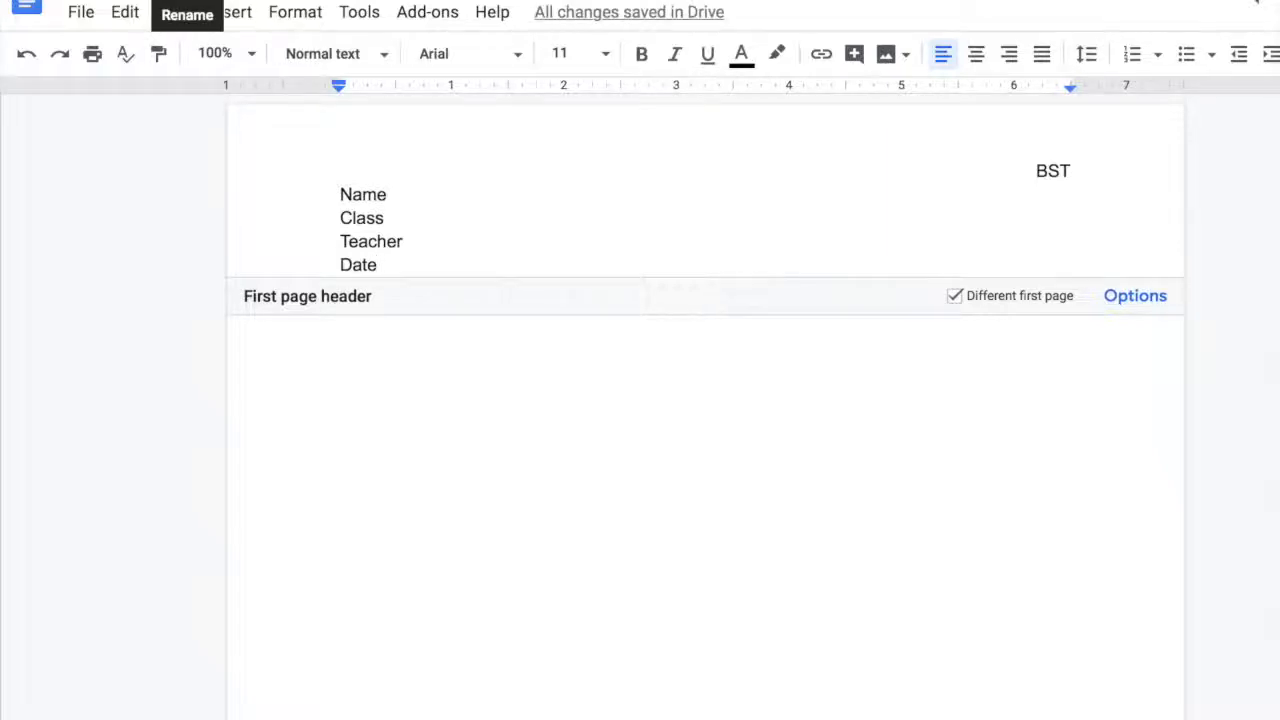
Leave the header and place the cursor in the document body.
click(370, 344)
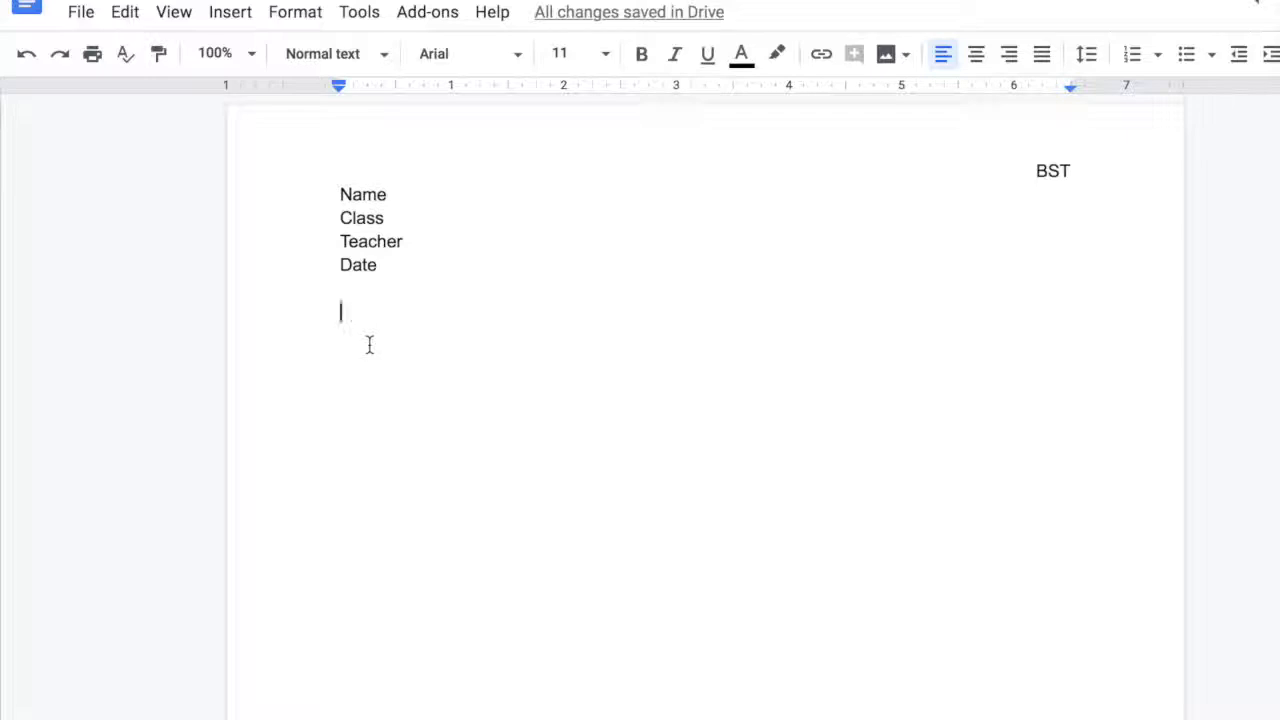
Start a numbered list in the body using the I., A., 1. Roman-numeral style.
click(1132, 54)
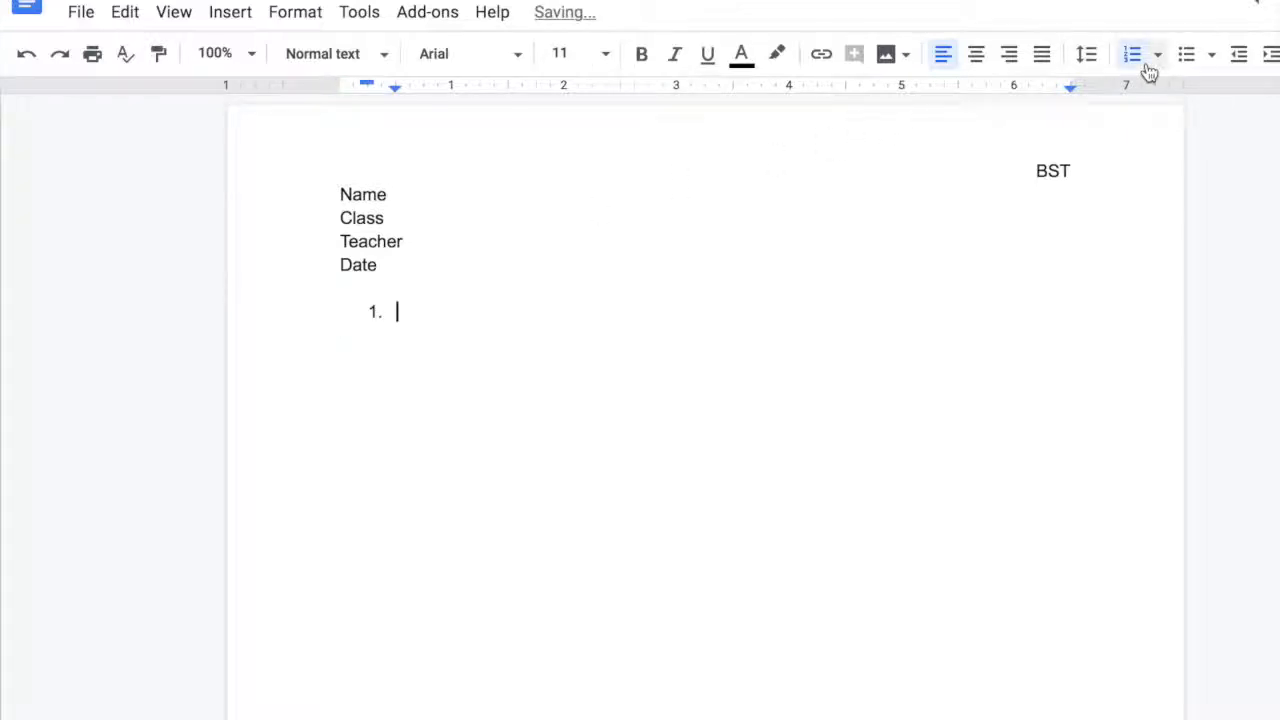
click(1156, 54)
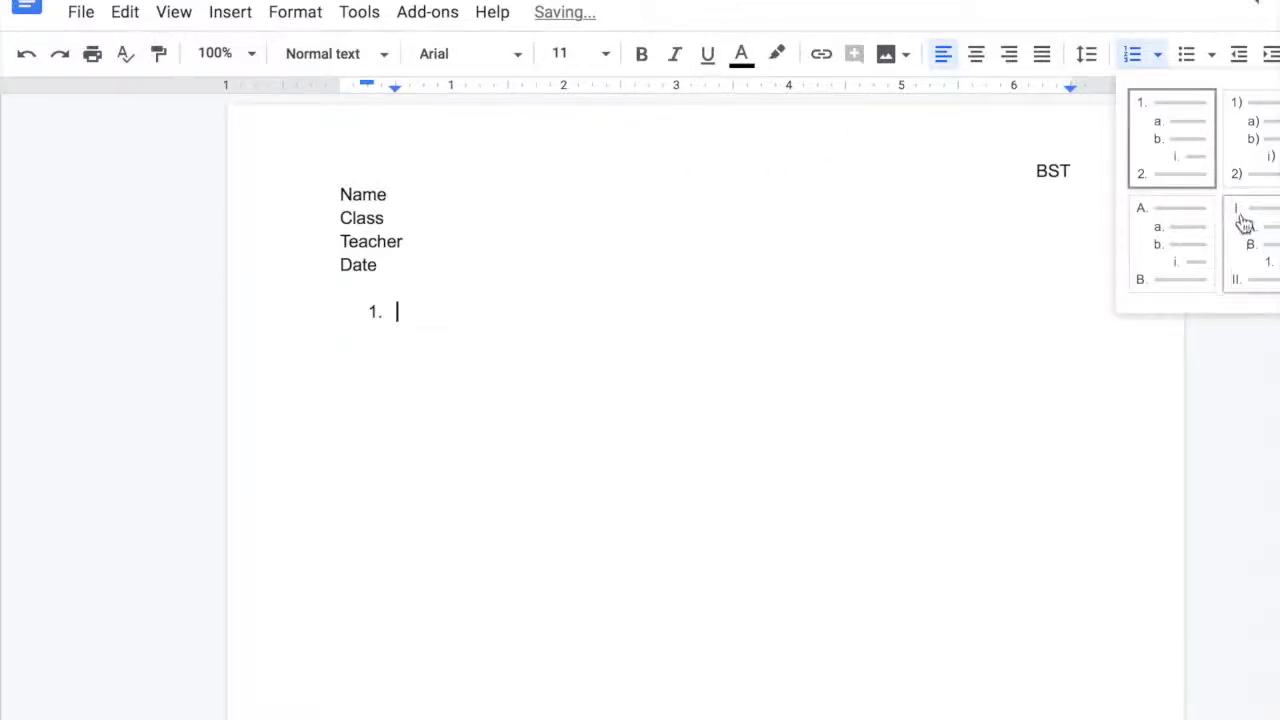
click(1244, 222)
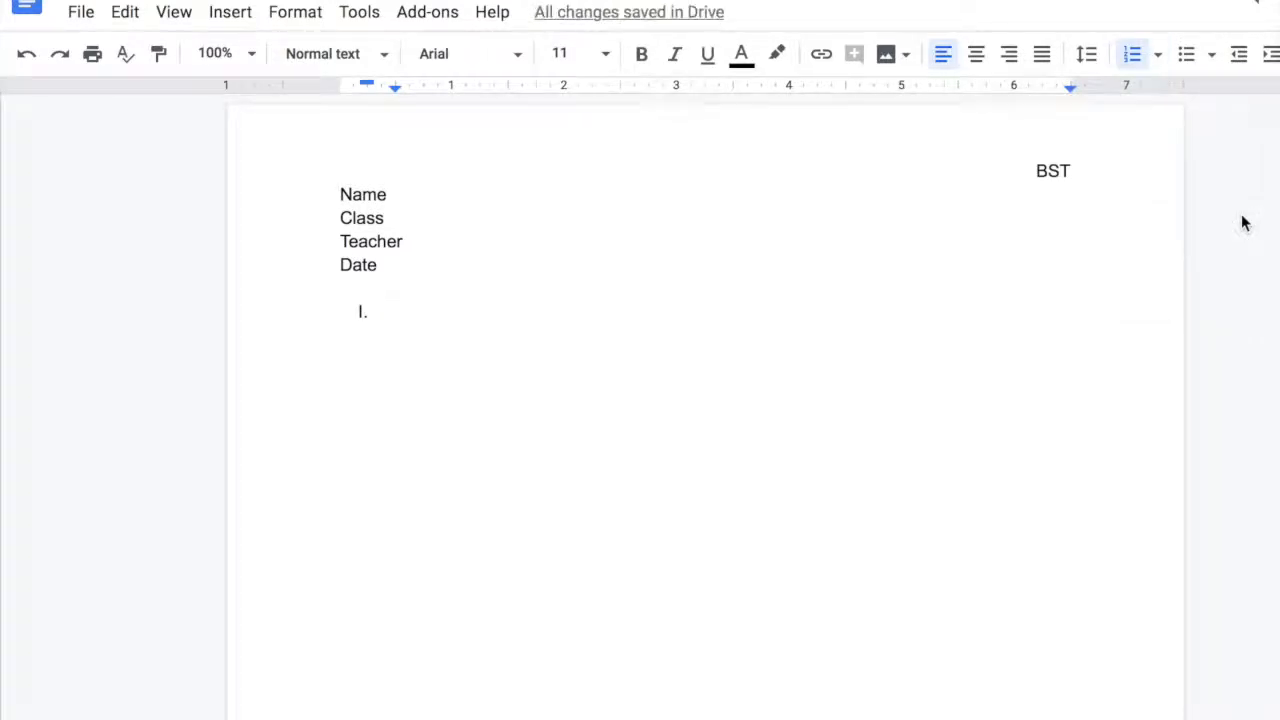
Enter list items 'Overall points or topic', a blank item II, then two 'Another' items.
text(Overall)
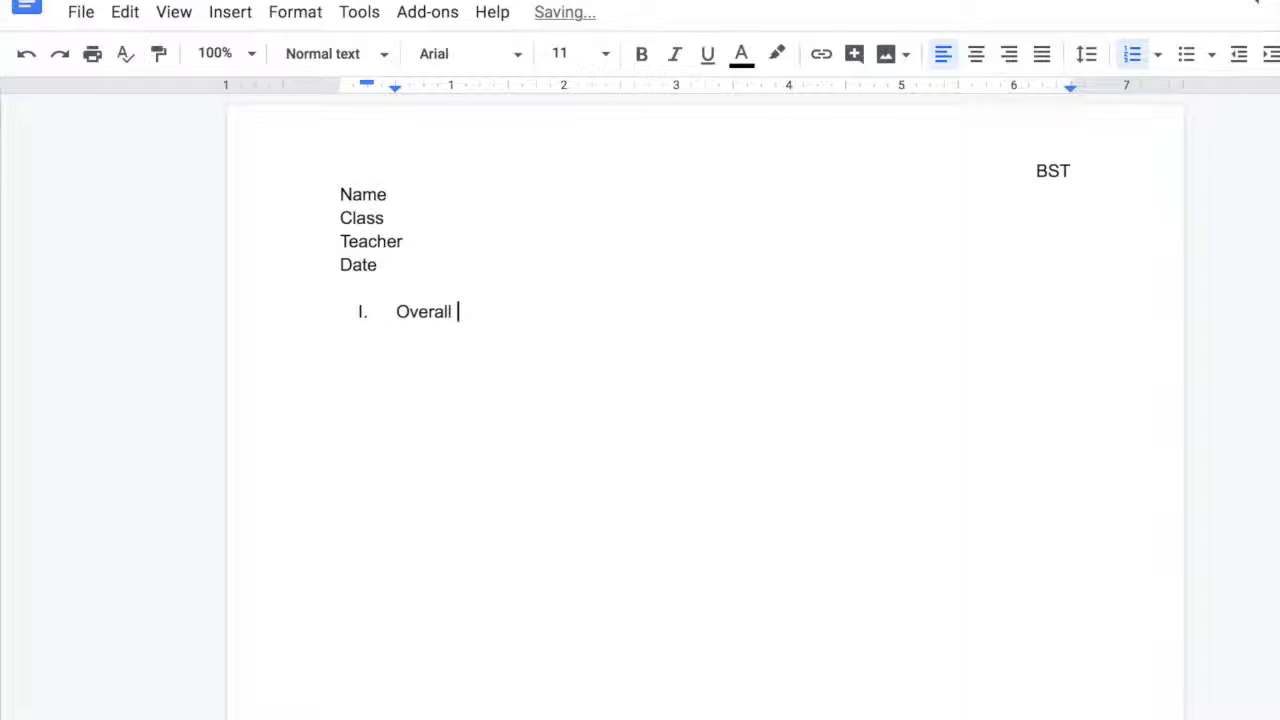
text(points)
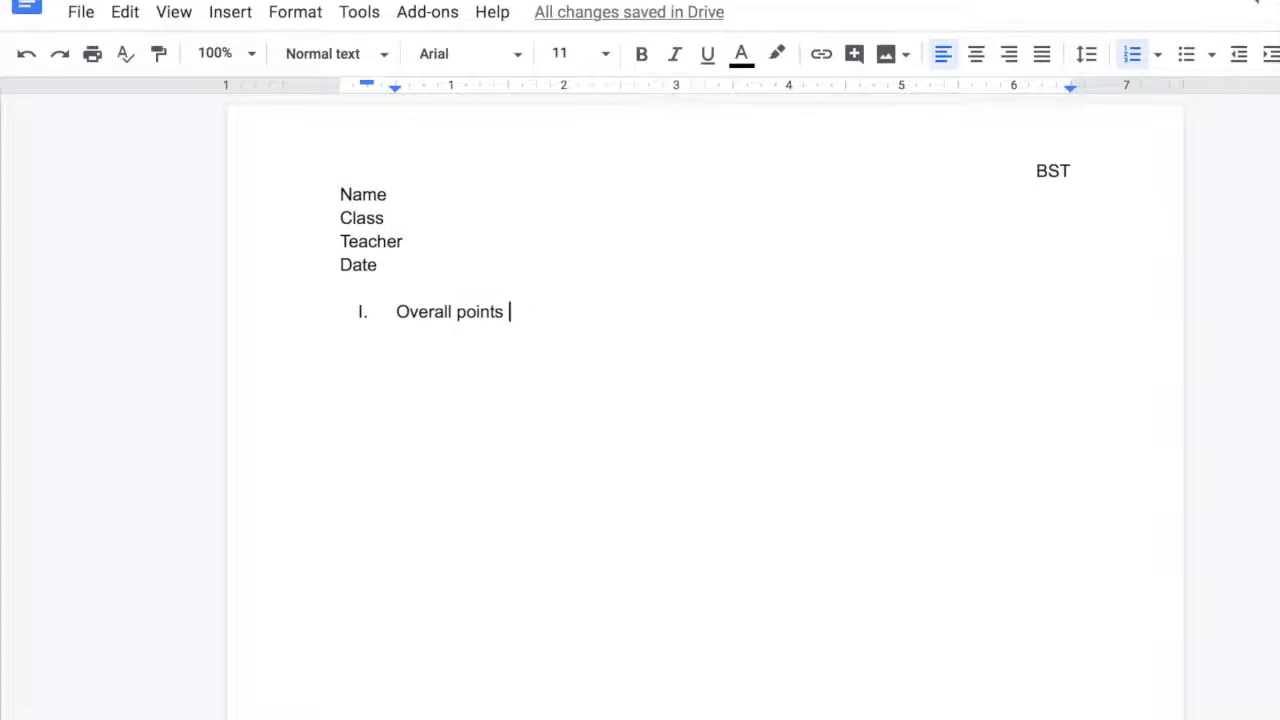
text(or topic)
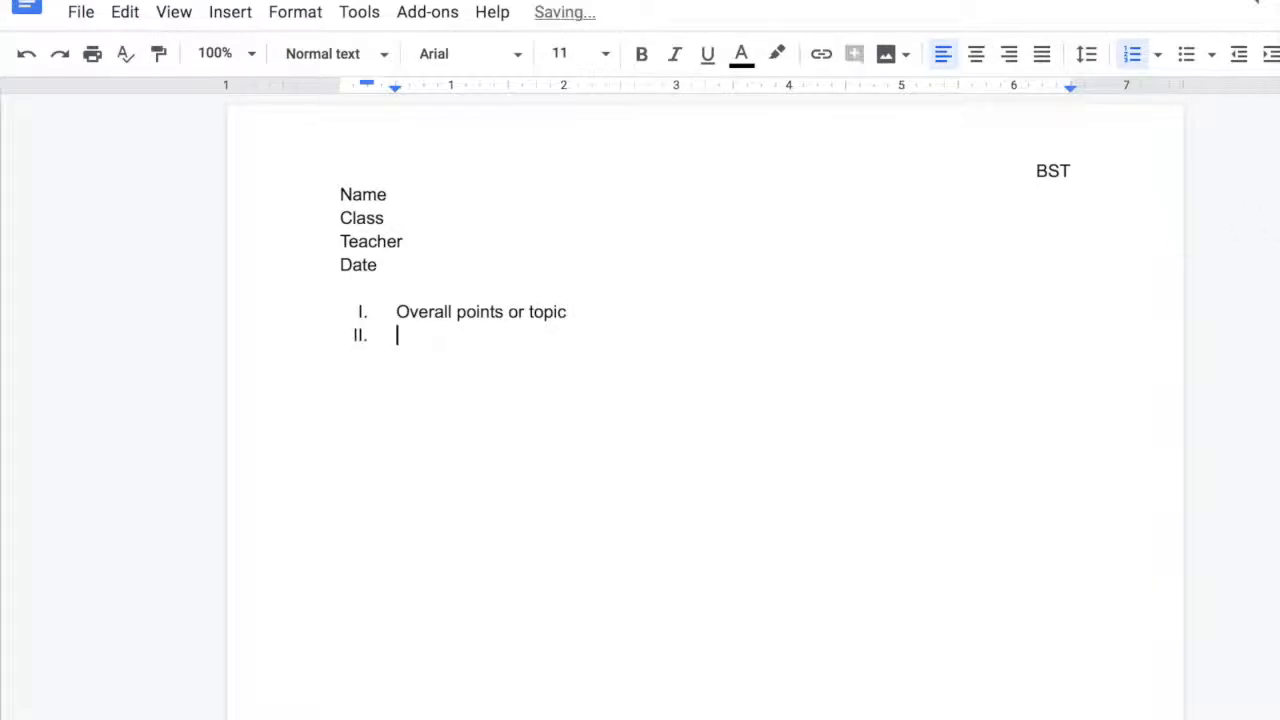
text(ano)
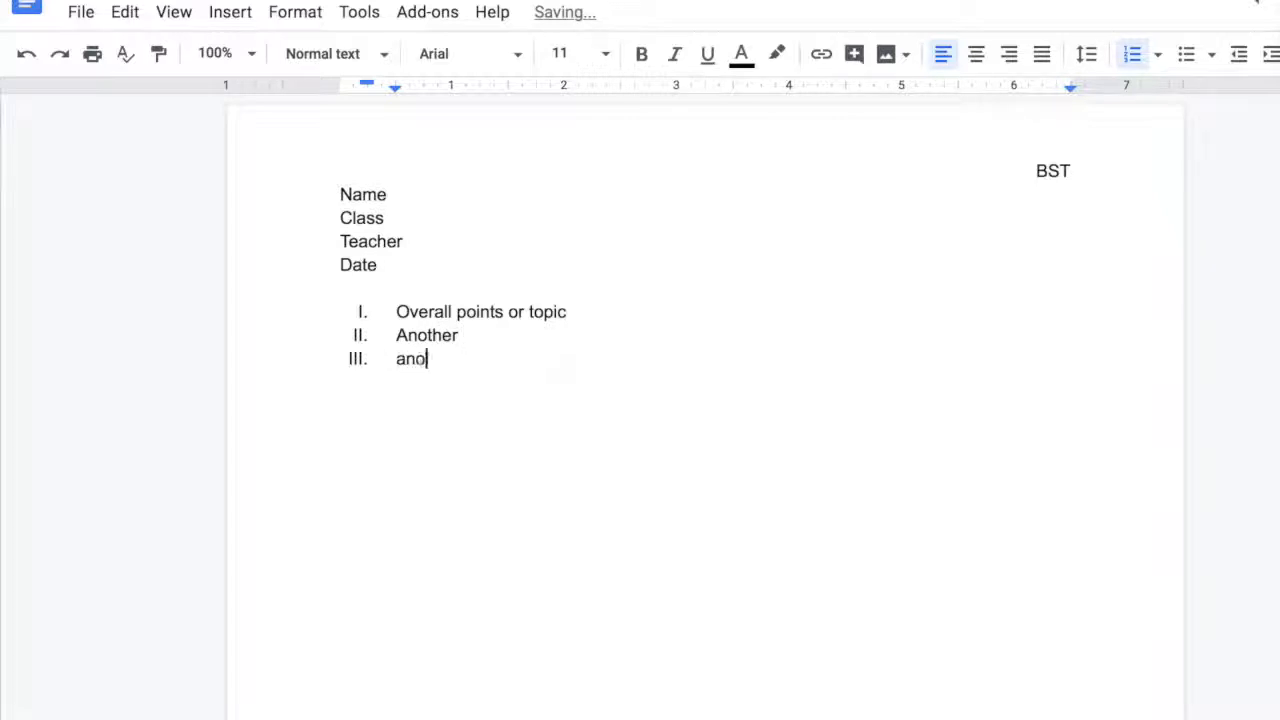
text(ther)
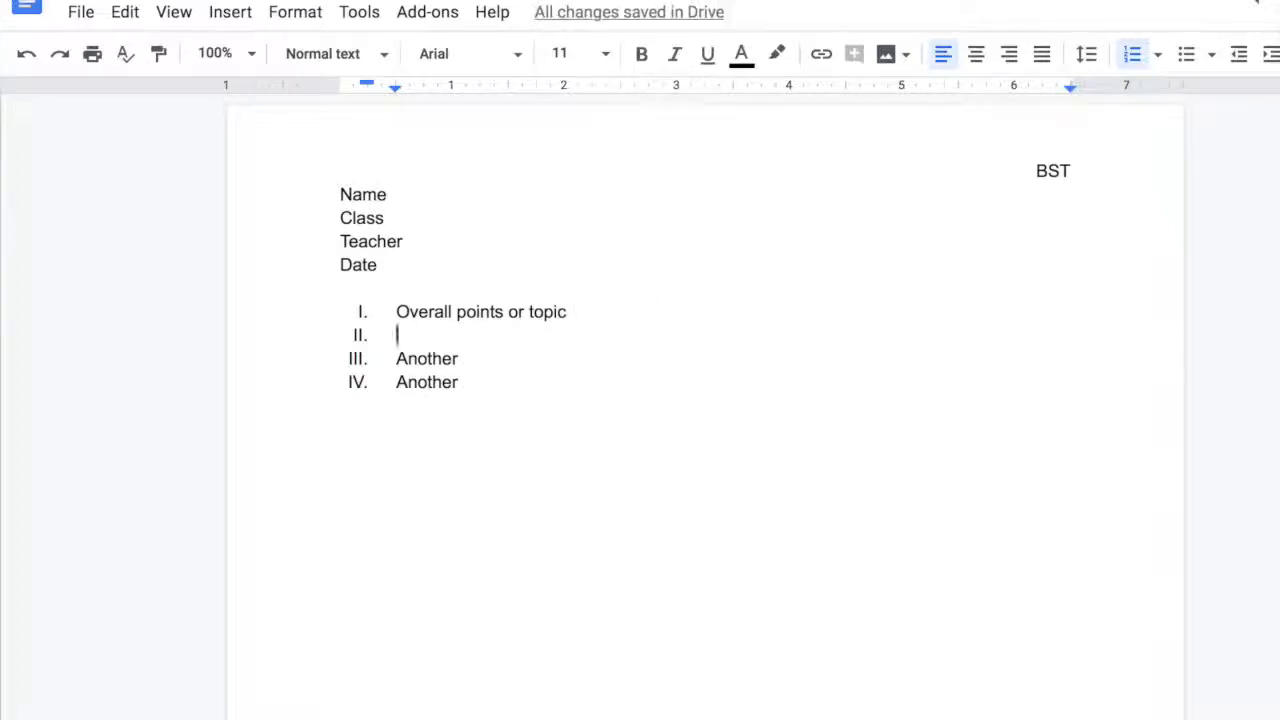
Nest 'Subtopics' as A under point I, with 'Main points' as numbered item 1 beneath it.
key(Tab)
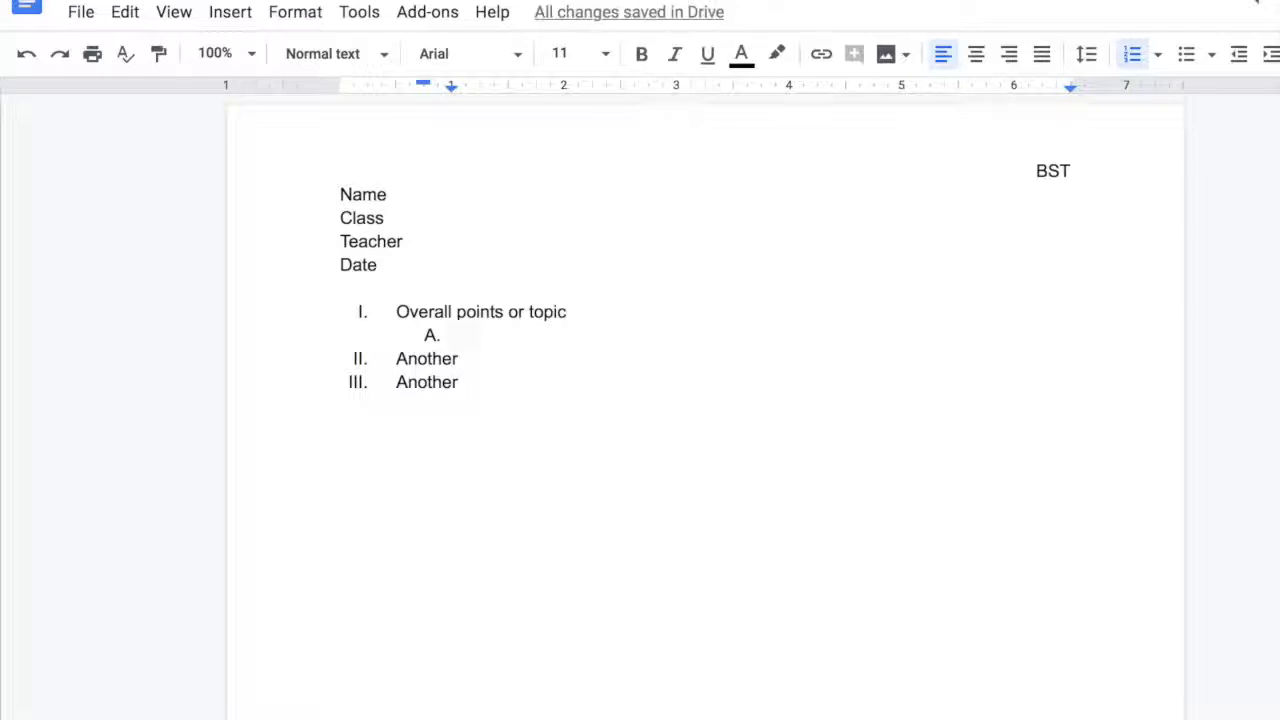
text(subtopics)
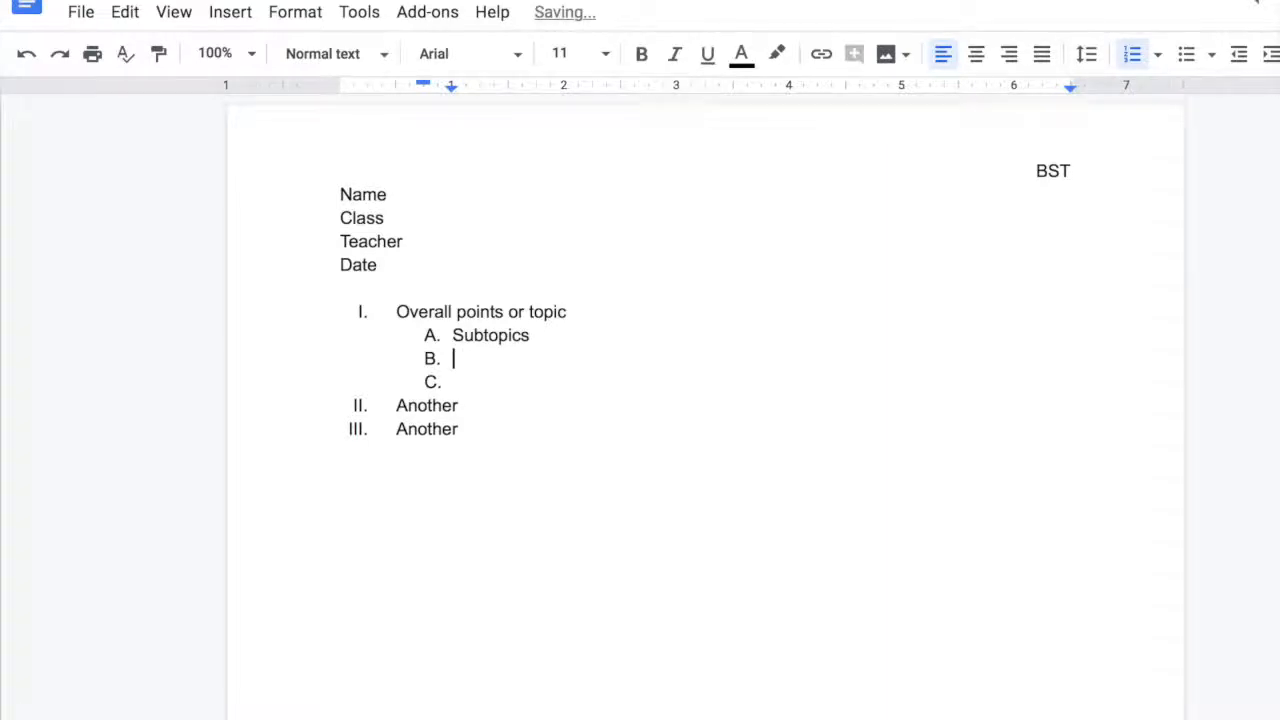
key(tab)
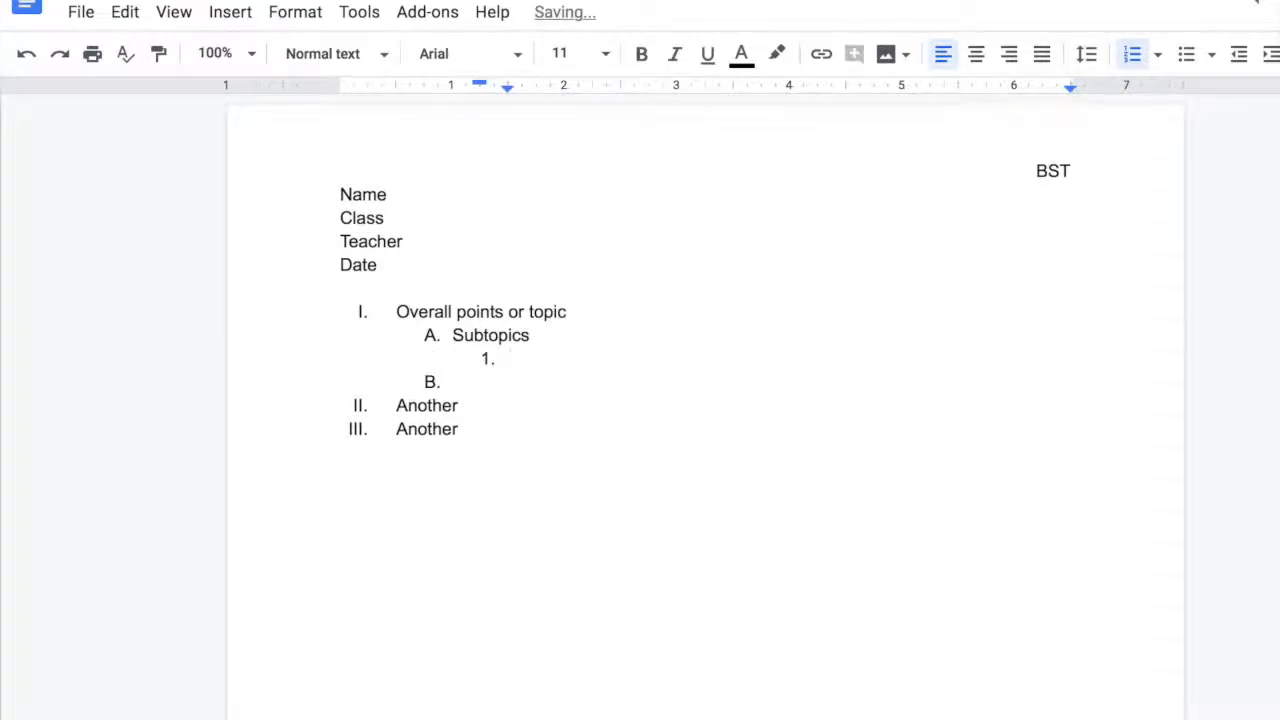
text(Main)
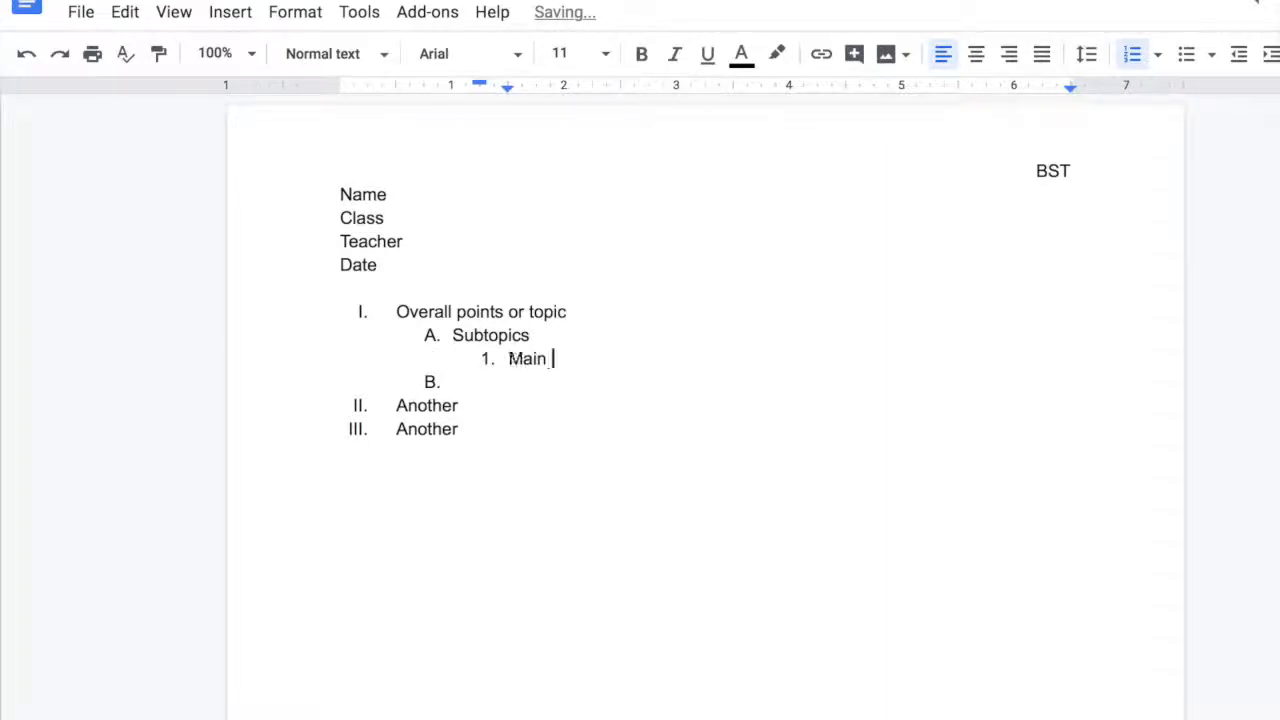
text(points)
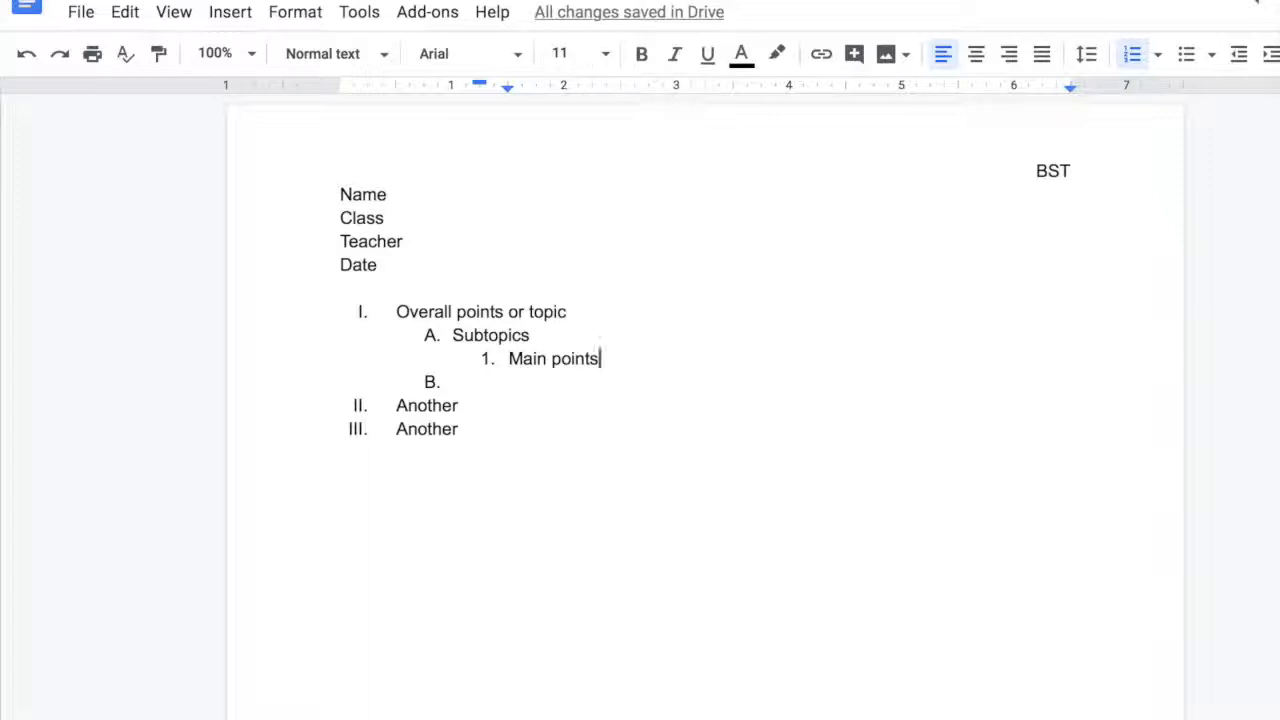
mouse_move(716, 370)
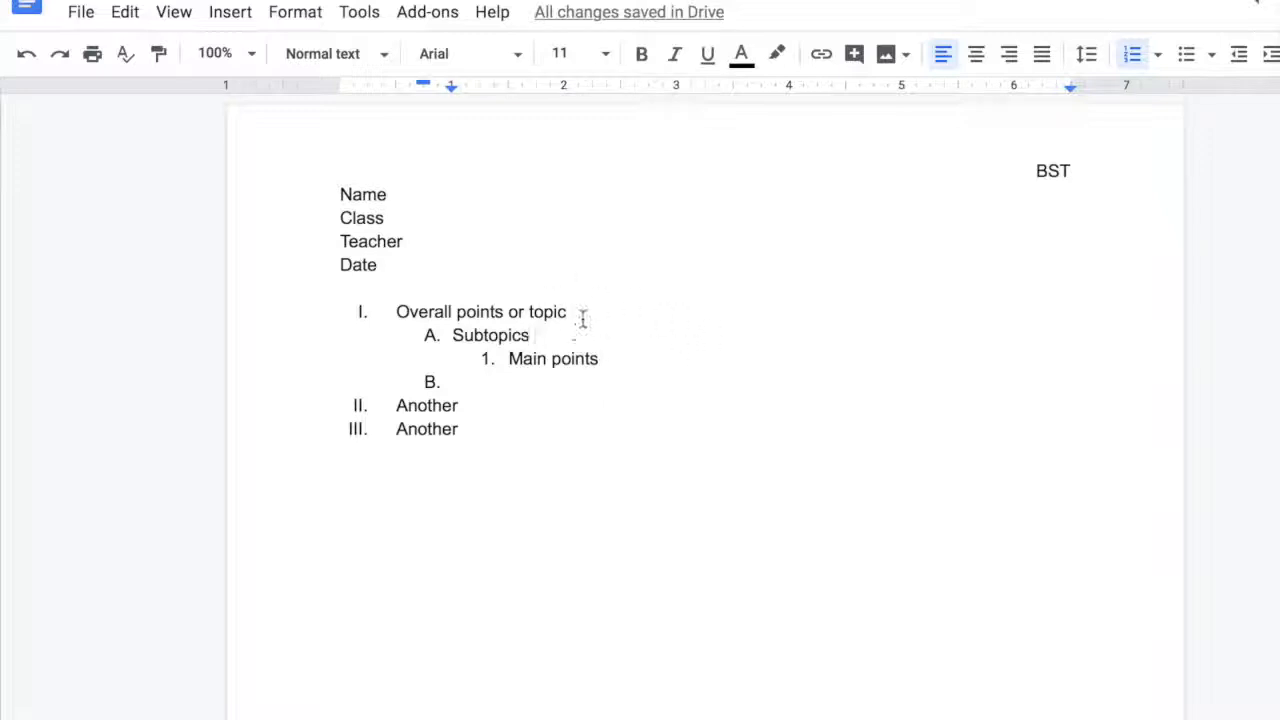
Annotate outline items with '(people)' and '(places or countries)'.
text((peo)
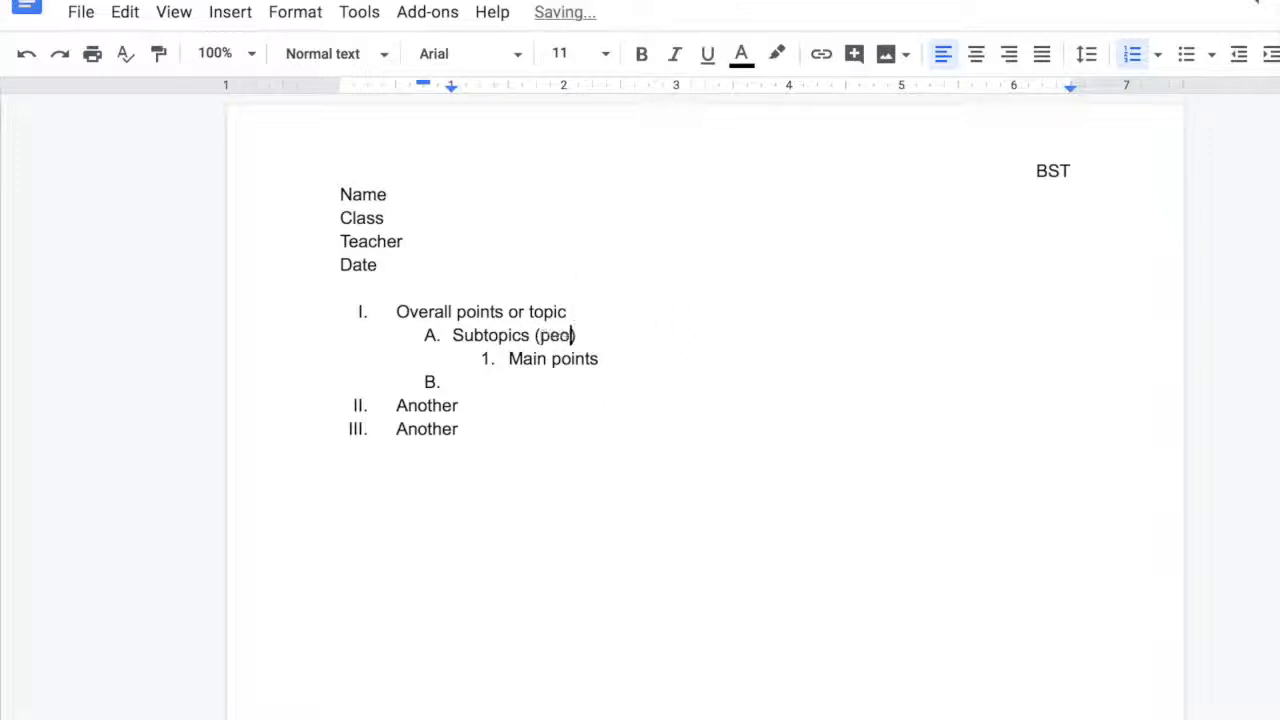
text(ple))
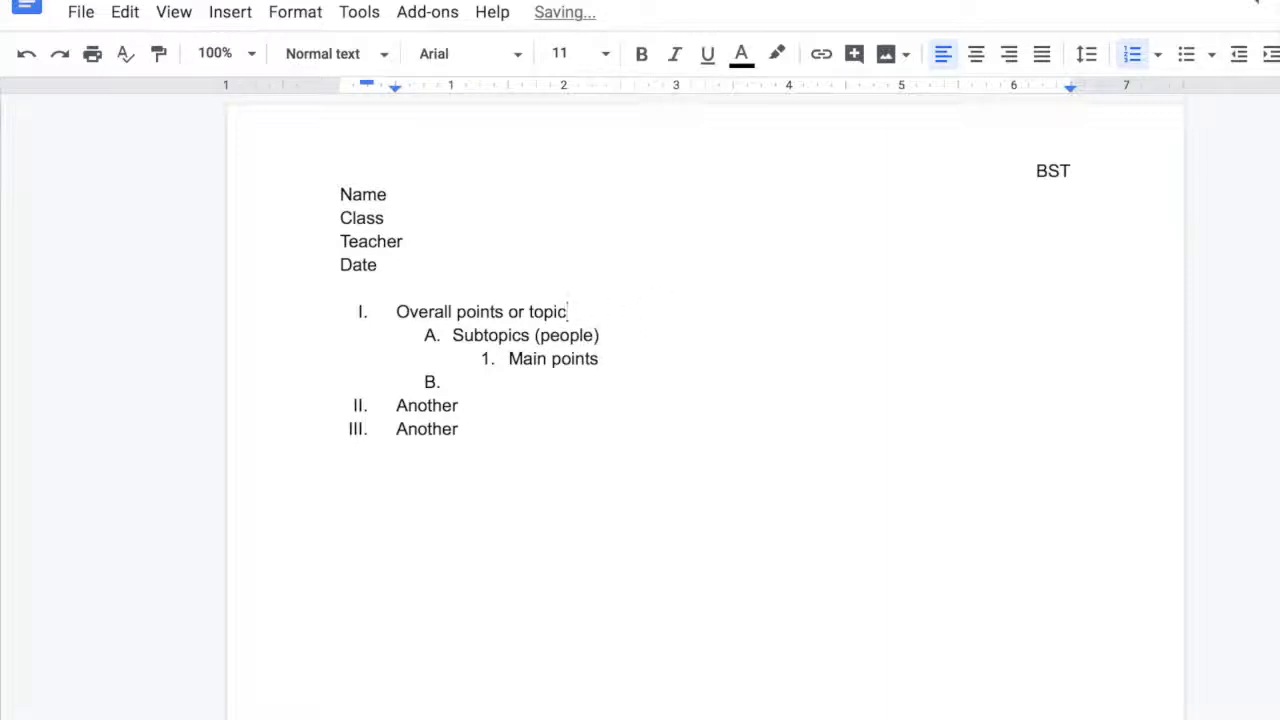
text(()
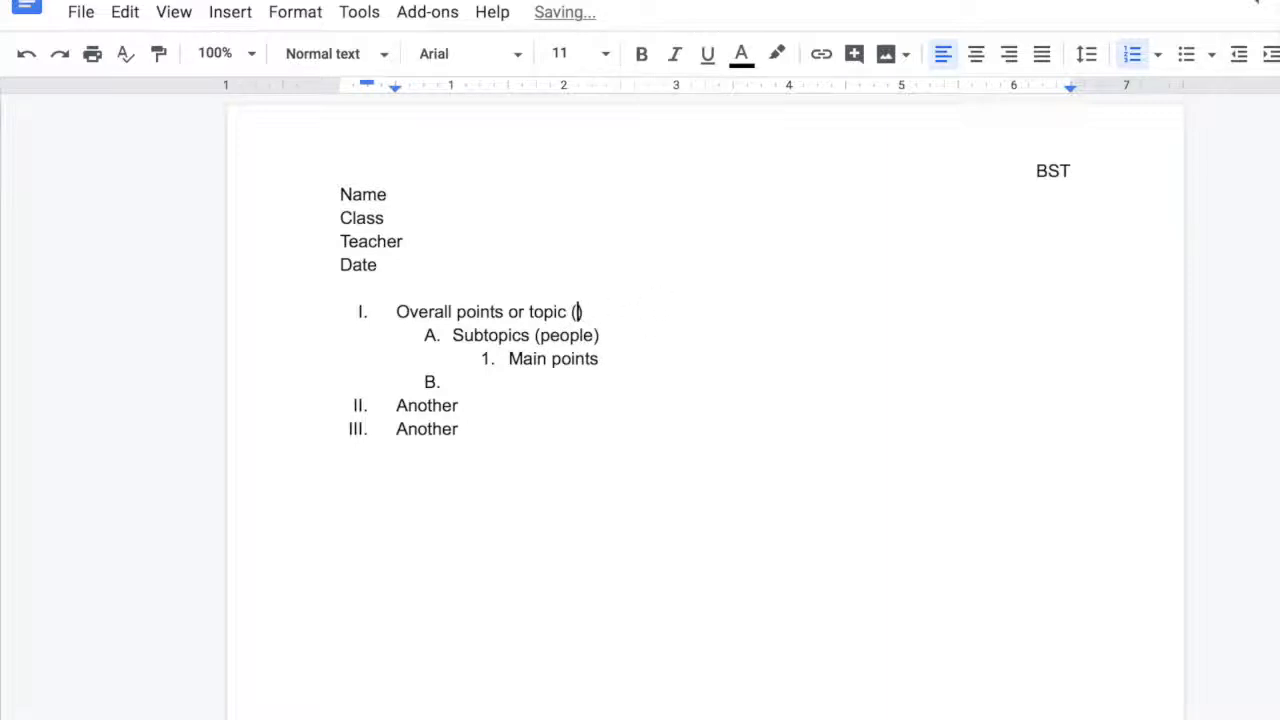
text(places)
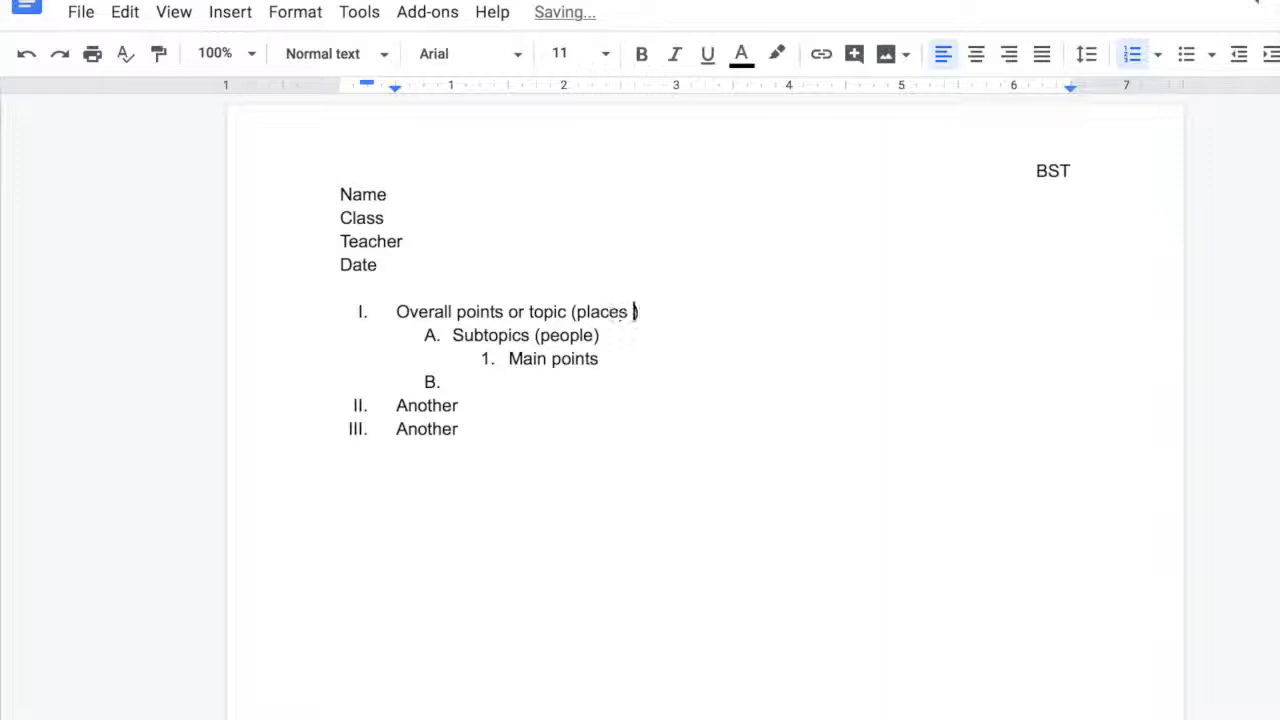
text(or countries)
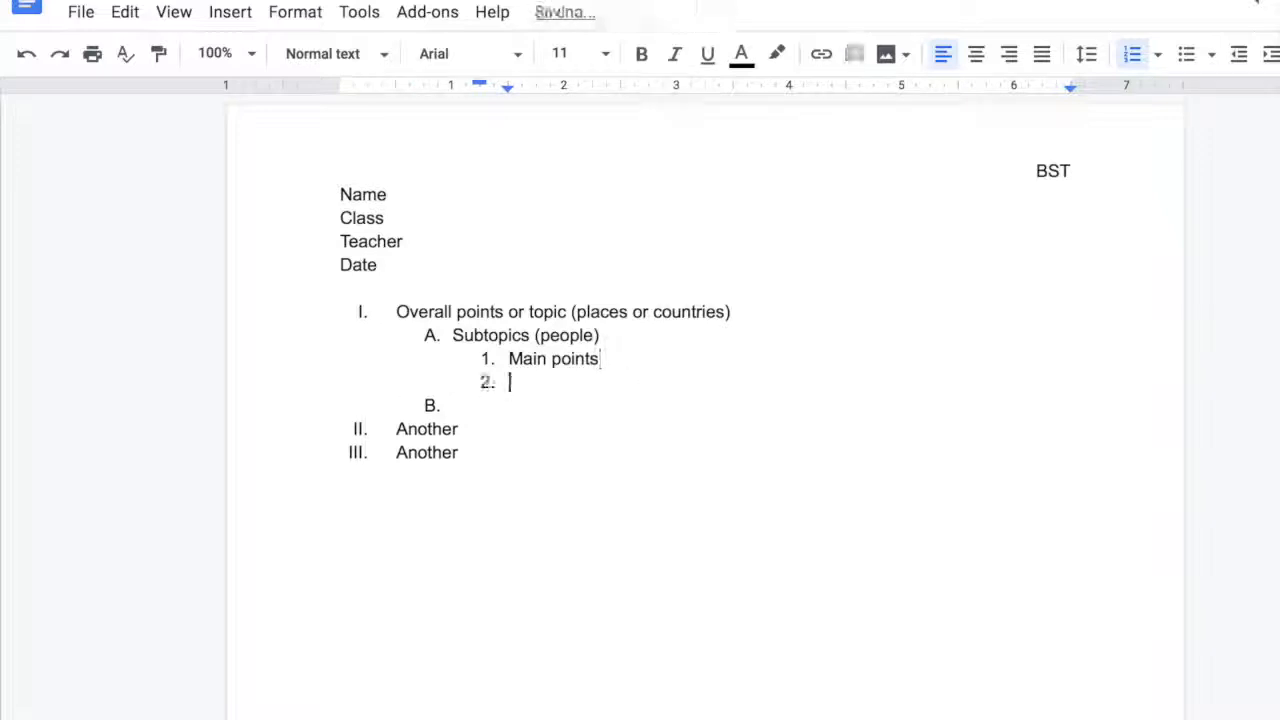
Add '(adjectives)' after Main points and a 'Conclusion' line below the outline.
click(600, 358)
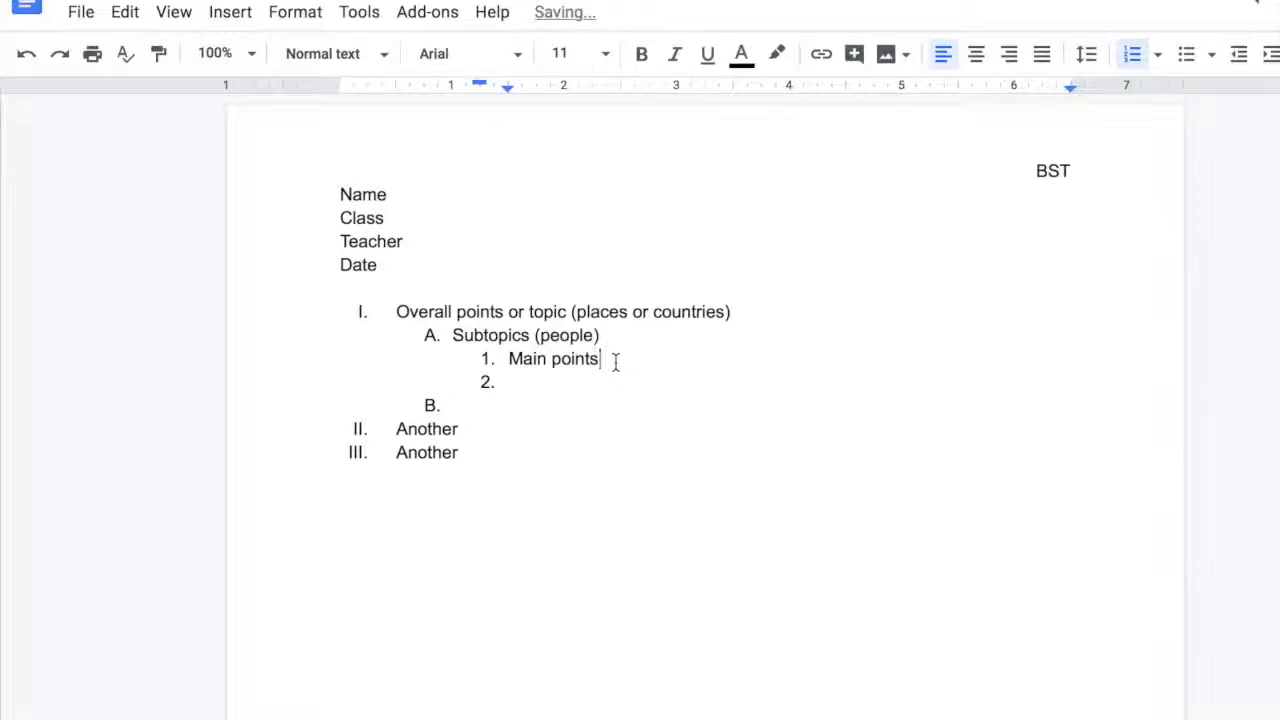
text((a)
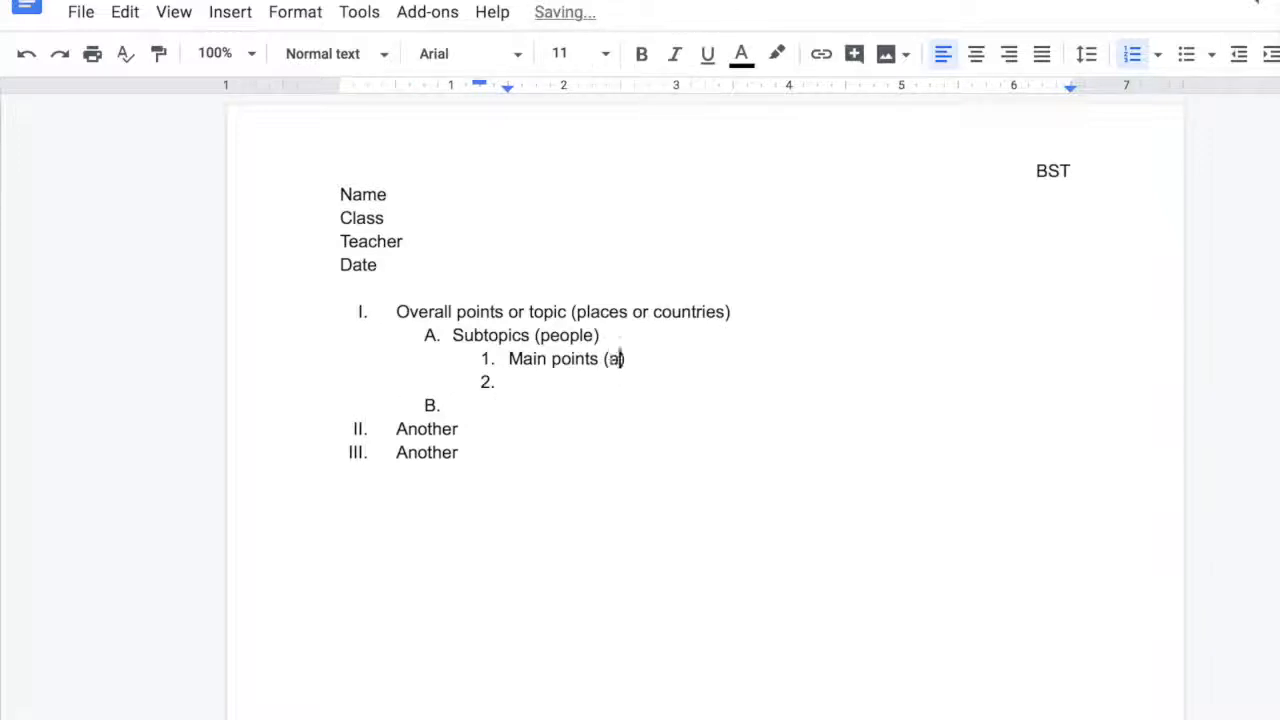
text(djectives))
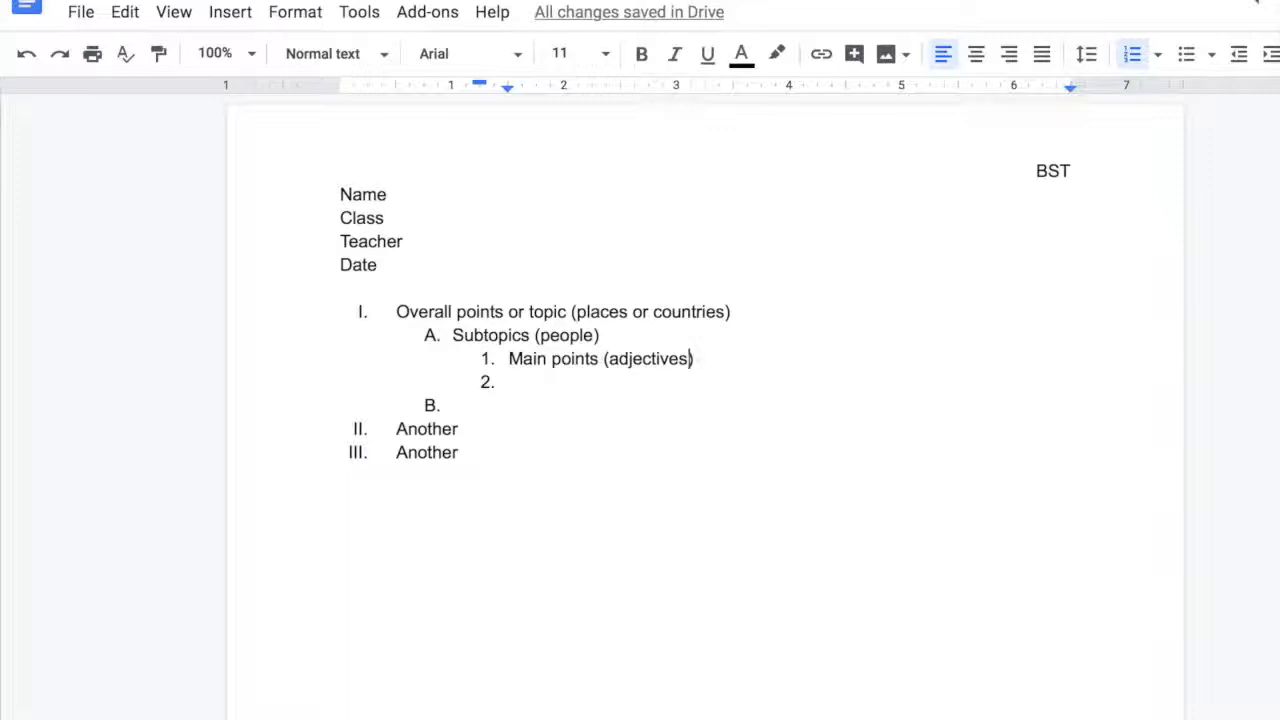
click(462, 452)
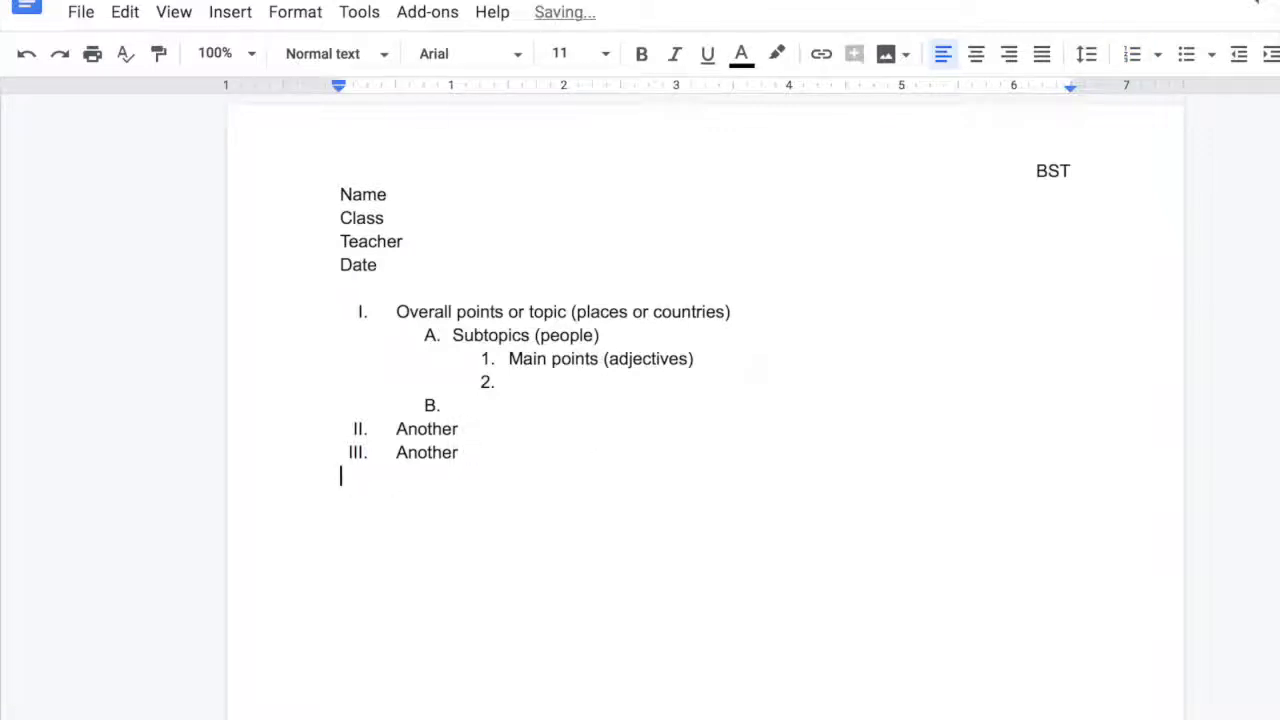
text(conclusion)
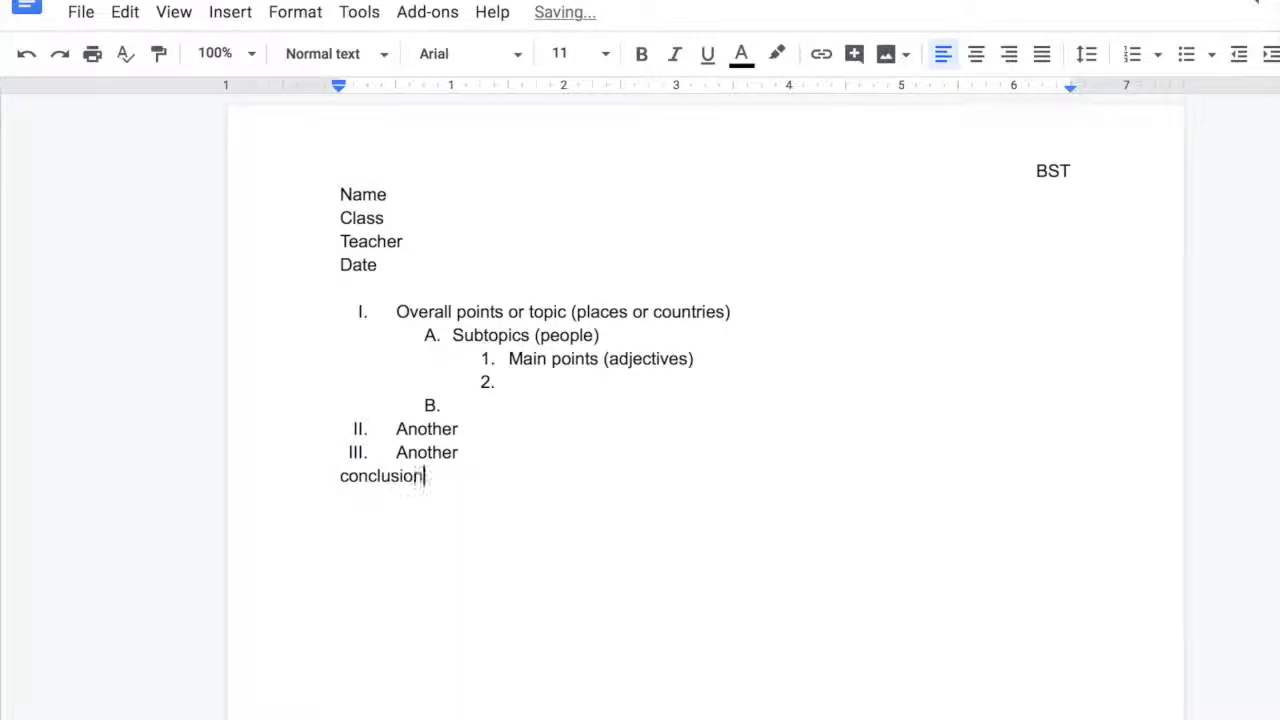
text(Conclusion)
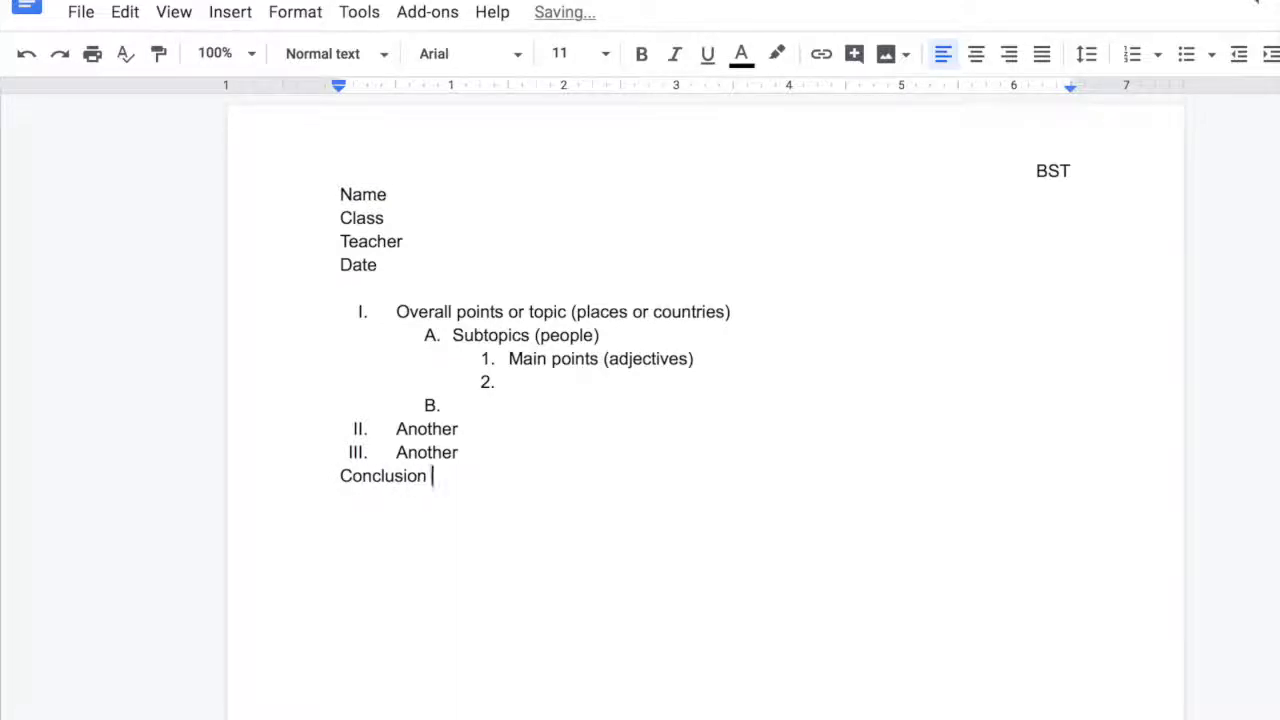